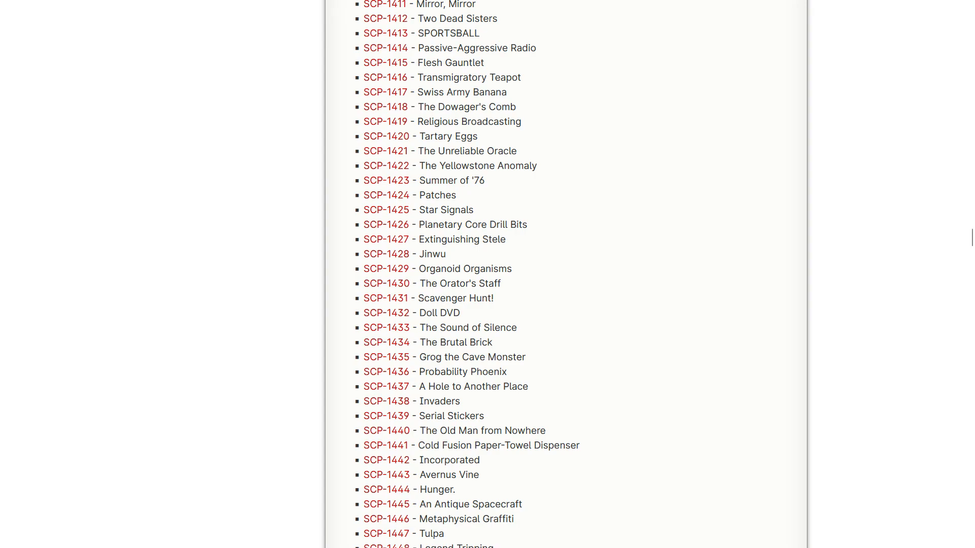
Open the SCP-1417 'Swiss Army Banana' article from the series listing link.
{"action": "right_click", "coordinate": [385, 92]}
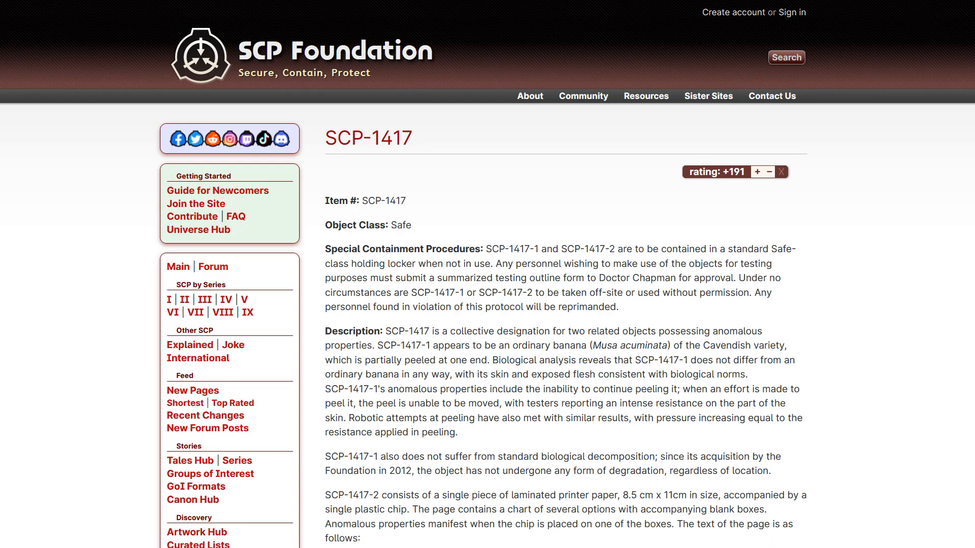
Scroll past containment procedures and description to the SCP-1417-2 options chart.
{"action": "scroll", "scroll_direction": "down", "scroll_amount": 3}
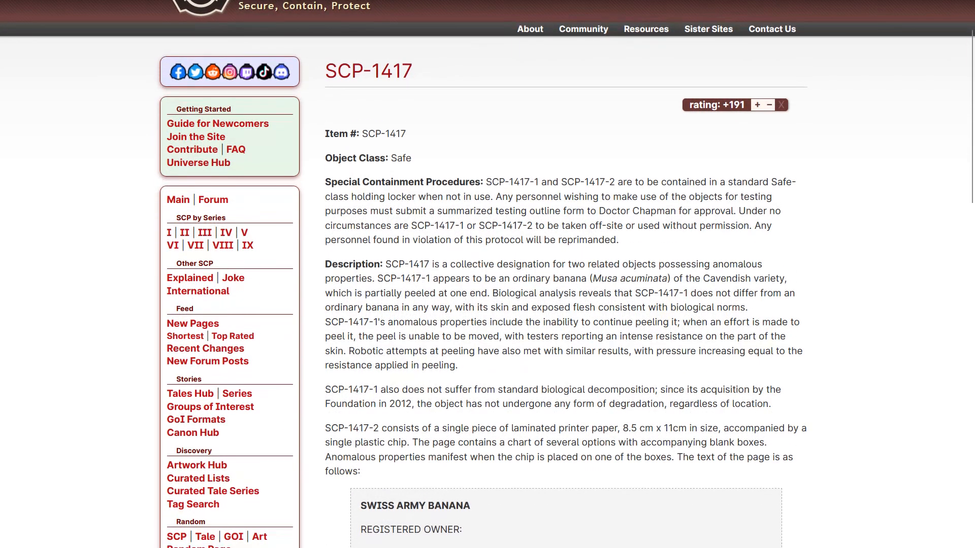
{"action": "scroll", "scroll_direction": "down", "scroll_amount": 3}
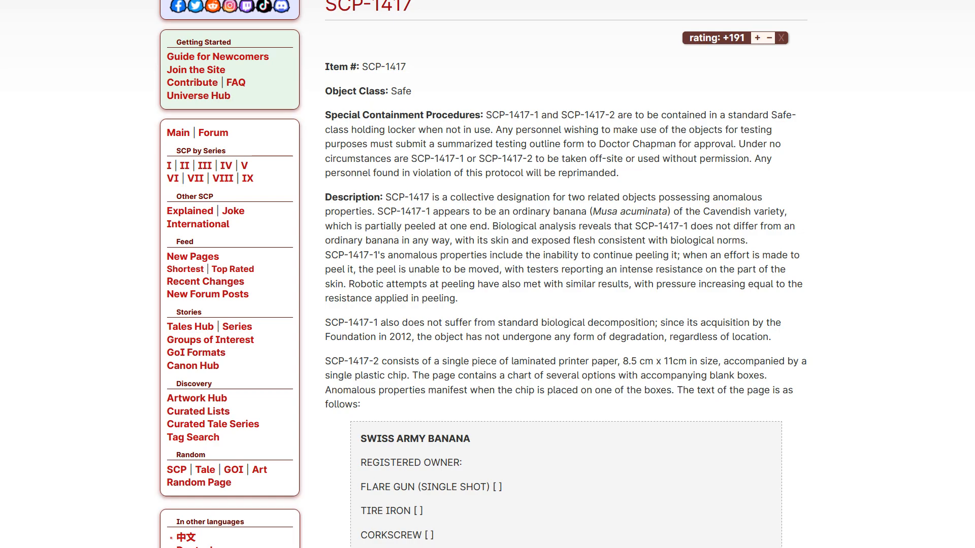
{"action": "scroll", "scroll_direction": "down", "scroll_amount": 3}
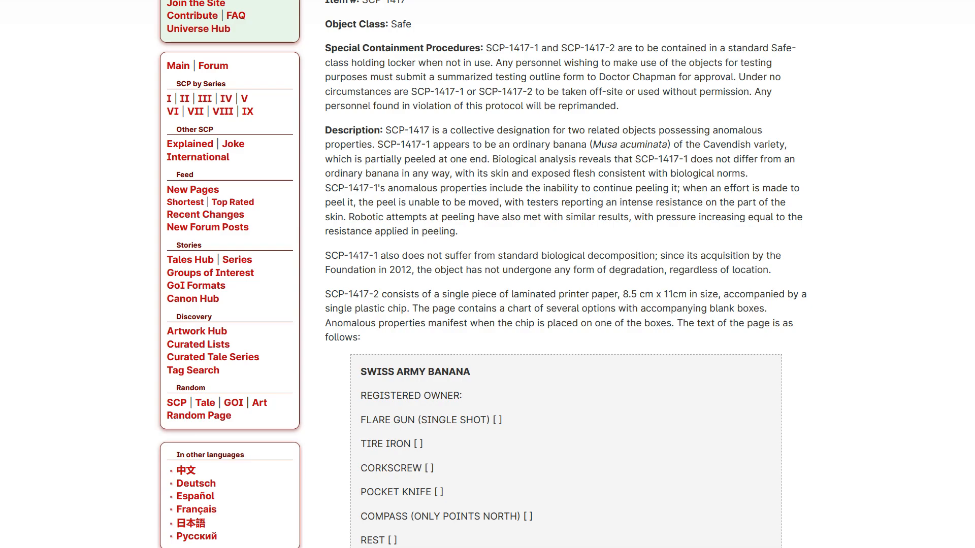
{"action": "scroll", "scroll_direction": "down", "scroll_amount": 3}
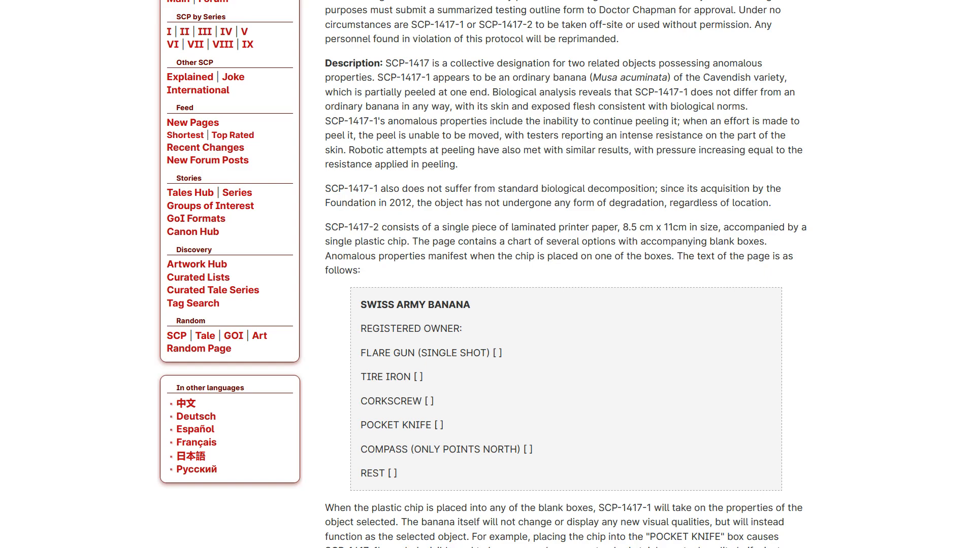
{"action": "scroll", "scroll_direction": "down", "scroll_amount": 3}
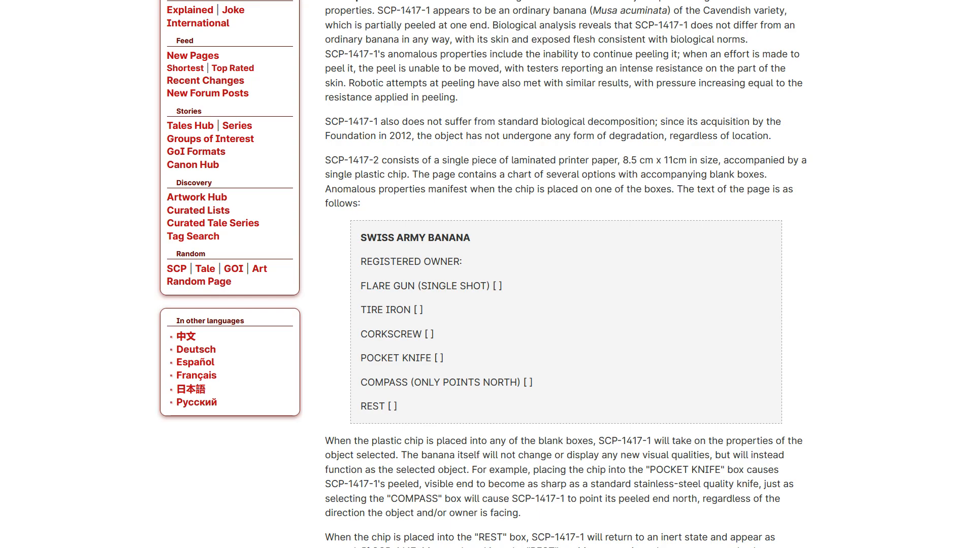
Scroll below the chart to the REST box, voice command and 2012 discovery paragraphs.
{"action": "scroll", "scroll_direction": "down", "scroll_amount": 3}
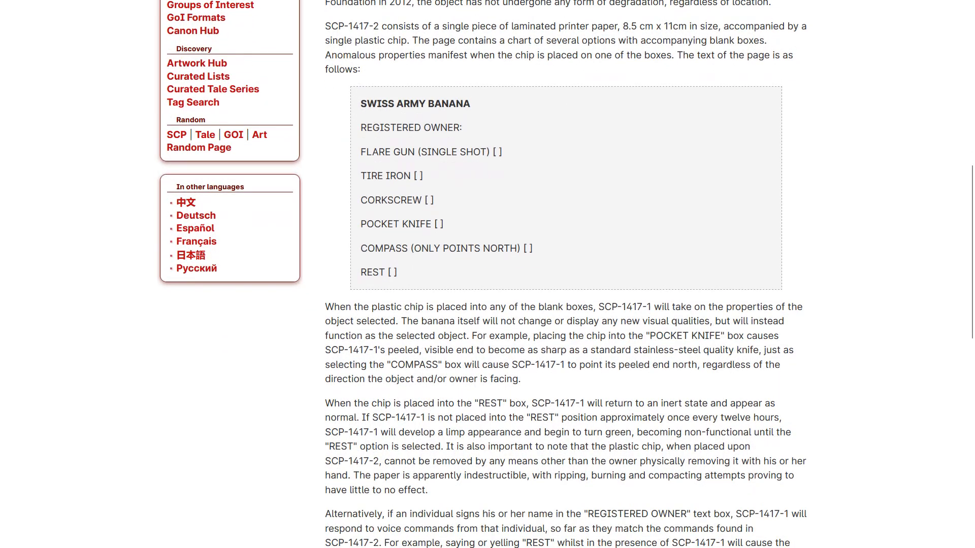
{"action": "scroll", "scroll_direction": "down", "scroll_amount": 3}
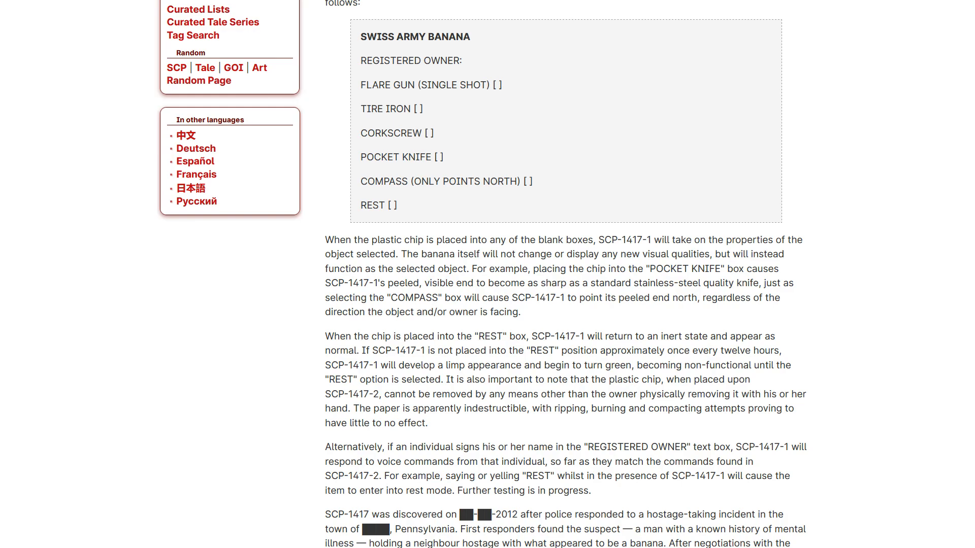
{"action": "scroll", "scroll_direction": "down", "scroll_amount": 3}
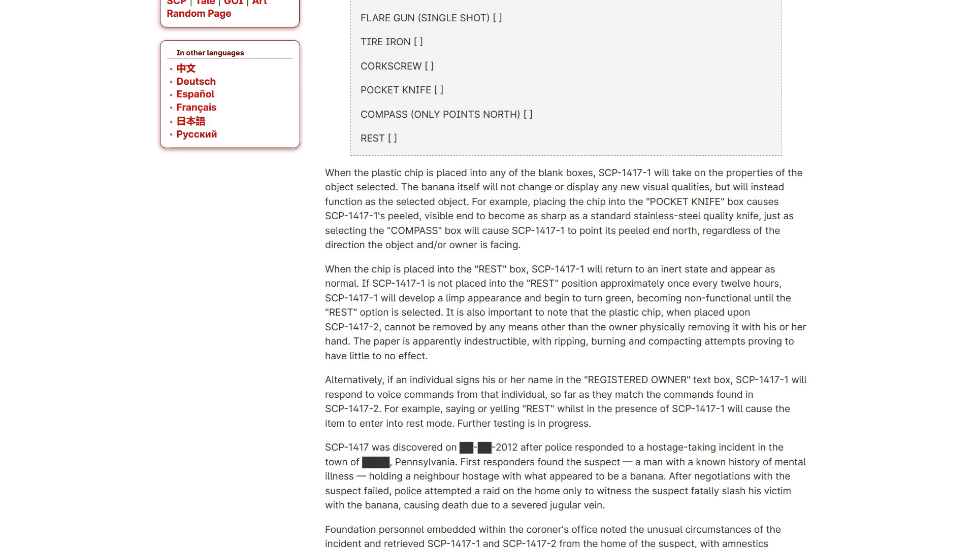
{"action": "scroll", "scroll_direction": "down", "scroll_amount": 3}
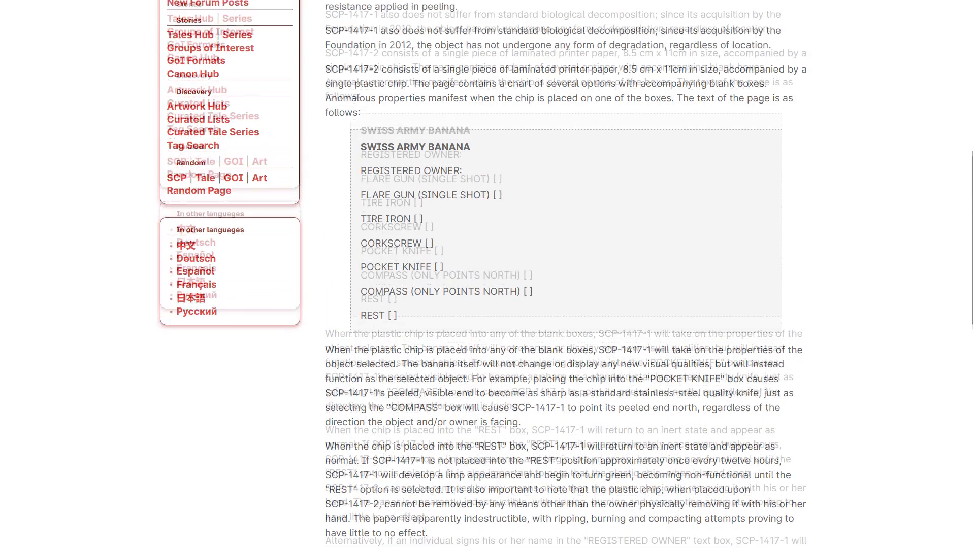
{"action": "scroll", "scroll_direction": "up", "scroll_amount": 3}
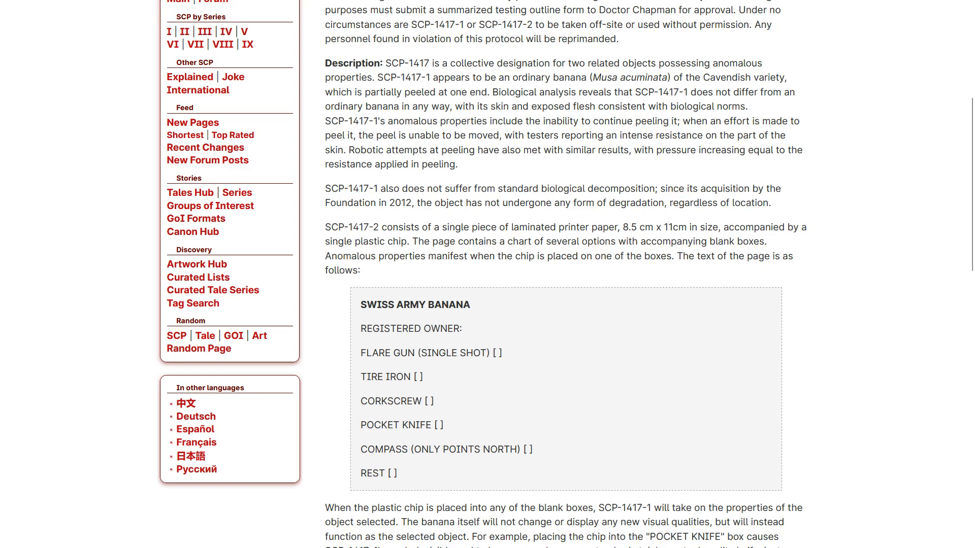
{"action": "scroll", "scroll_direction": "down", "scroll_amount": 3}
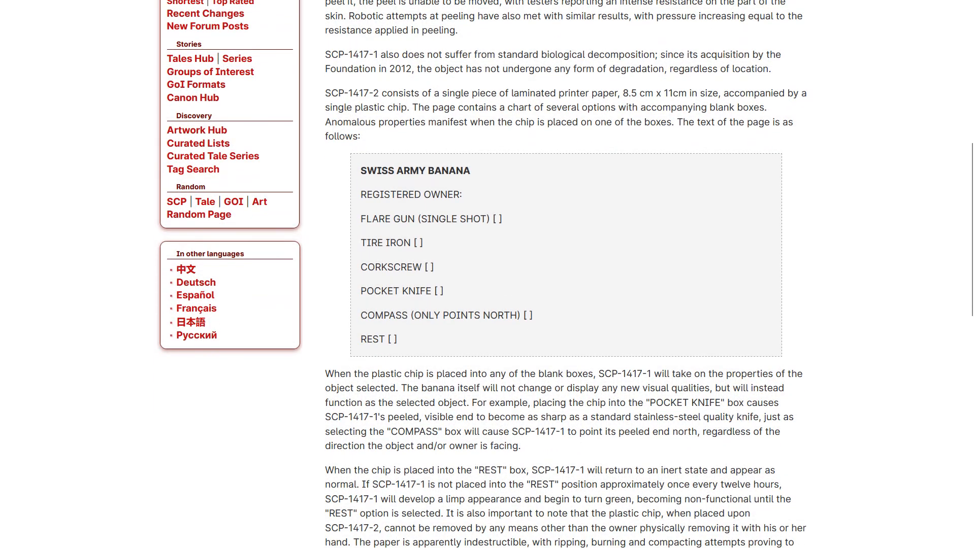